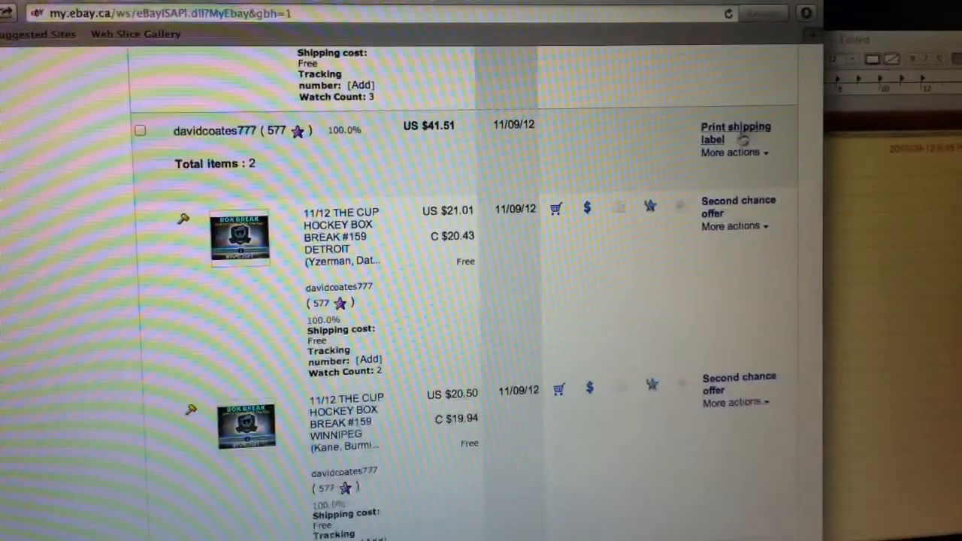
{"action": "scroll", "scroll_direction": "up", "scroll_amount": 3}
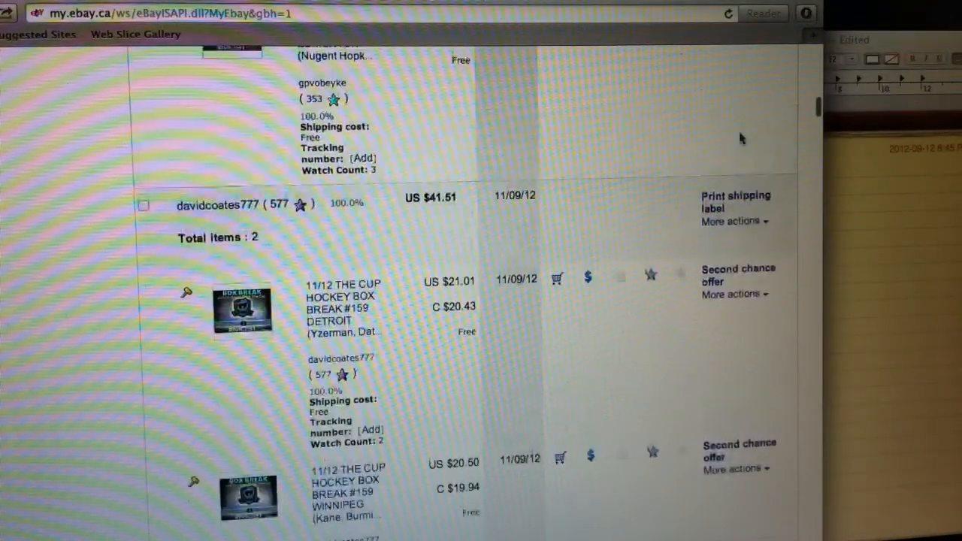
{"action": "scroll", "scroll_direction": "up", "scroll_amount": 3}
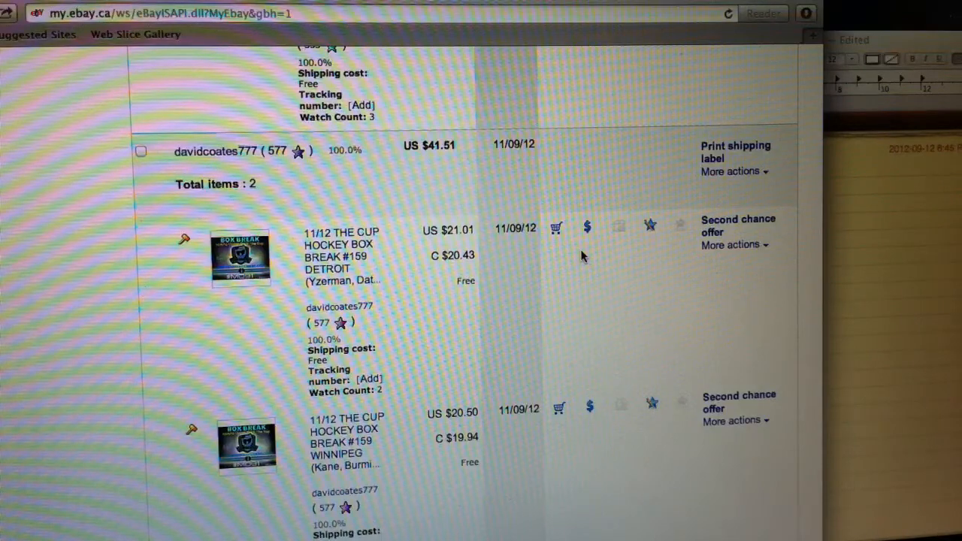
{"action": "mouse_move", "coordinate": [346, 255]}
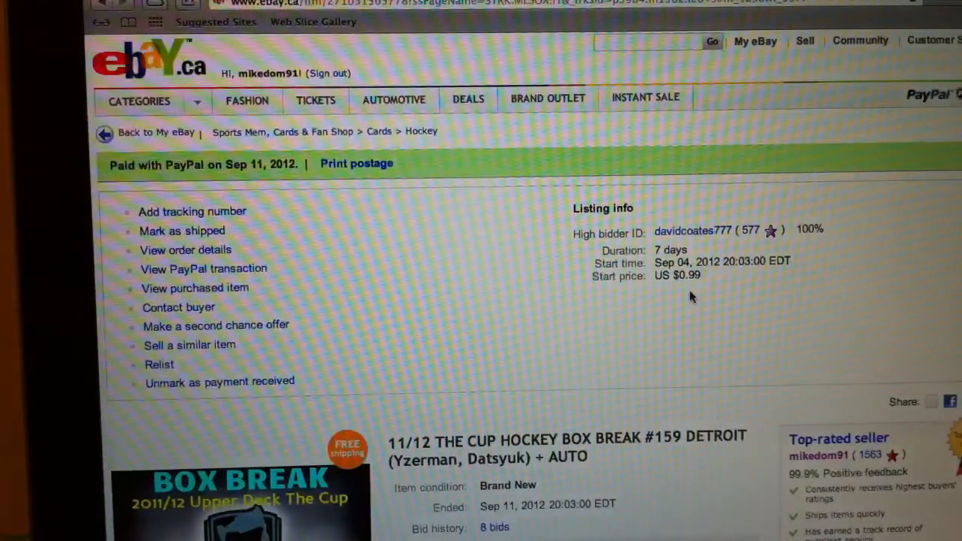
{"action": "scroll", "scroll_direction": "down", "scroll_amount": 3}
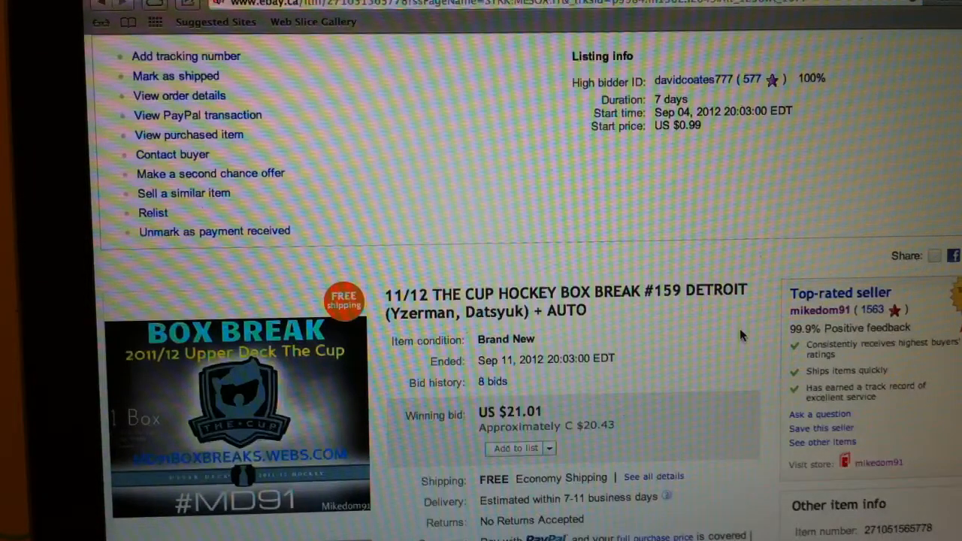
{"action": "mouse_move", "coordinate": [693, 388]}
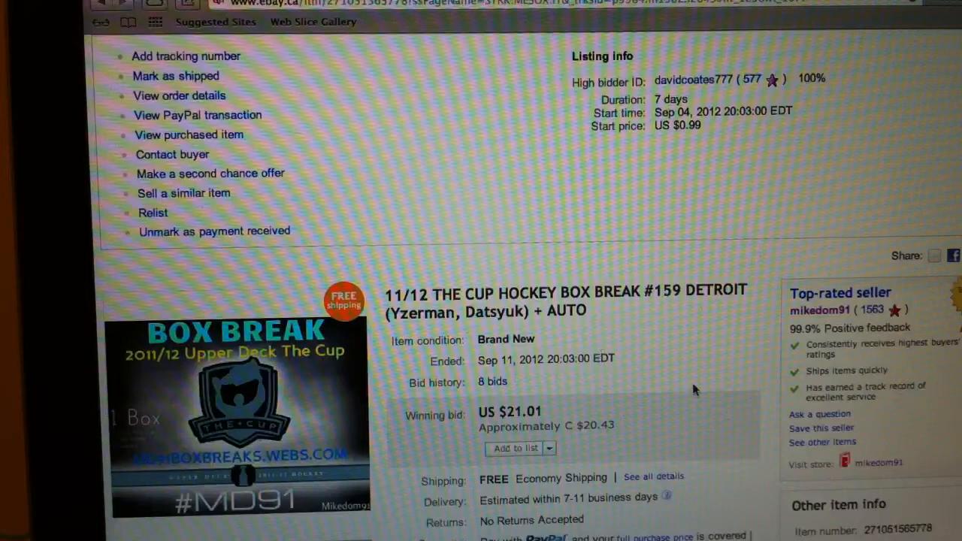
{"action": "mouse_move", "coordinate": [940, 418]}
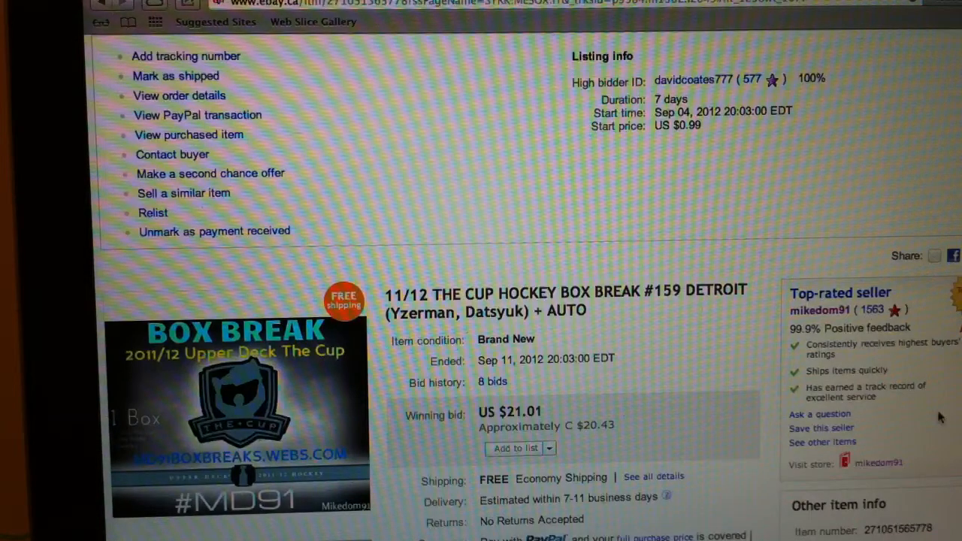